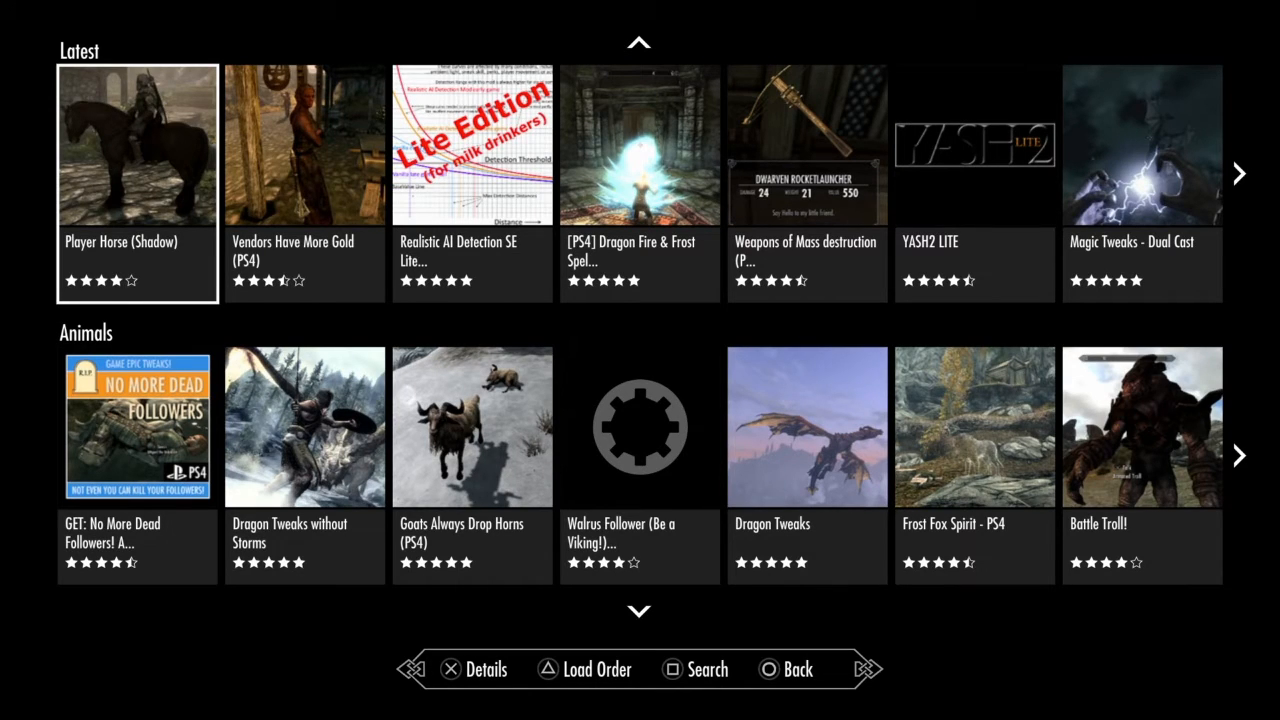
# - Step the highlight along the Latest row from Player Horse (Shadow) to YASH2 LITE
pyautogui.click(137, 145)
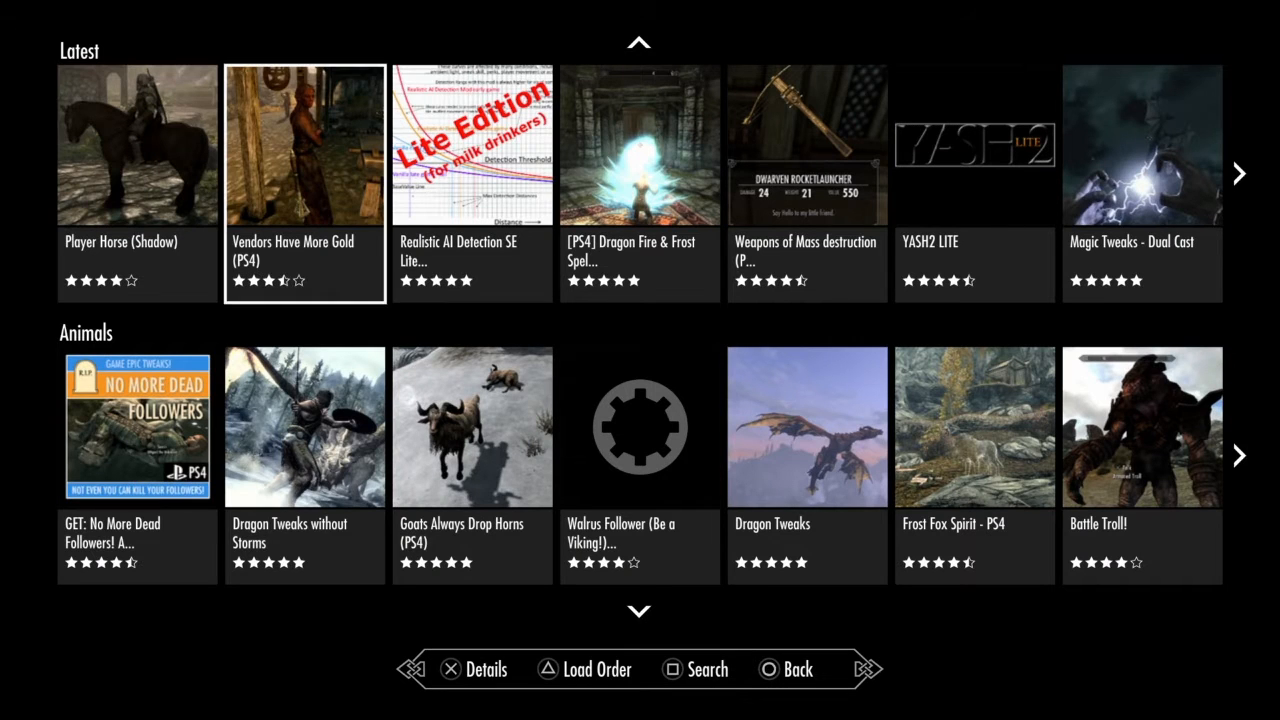
pyautogui.click(304, 145)
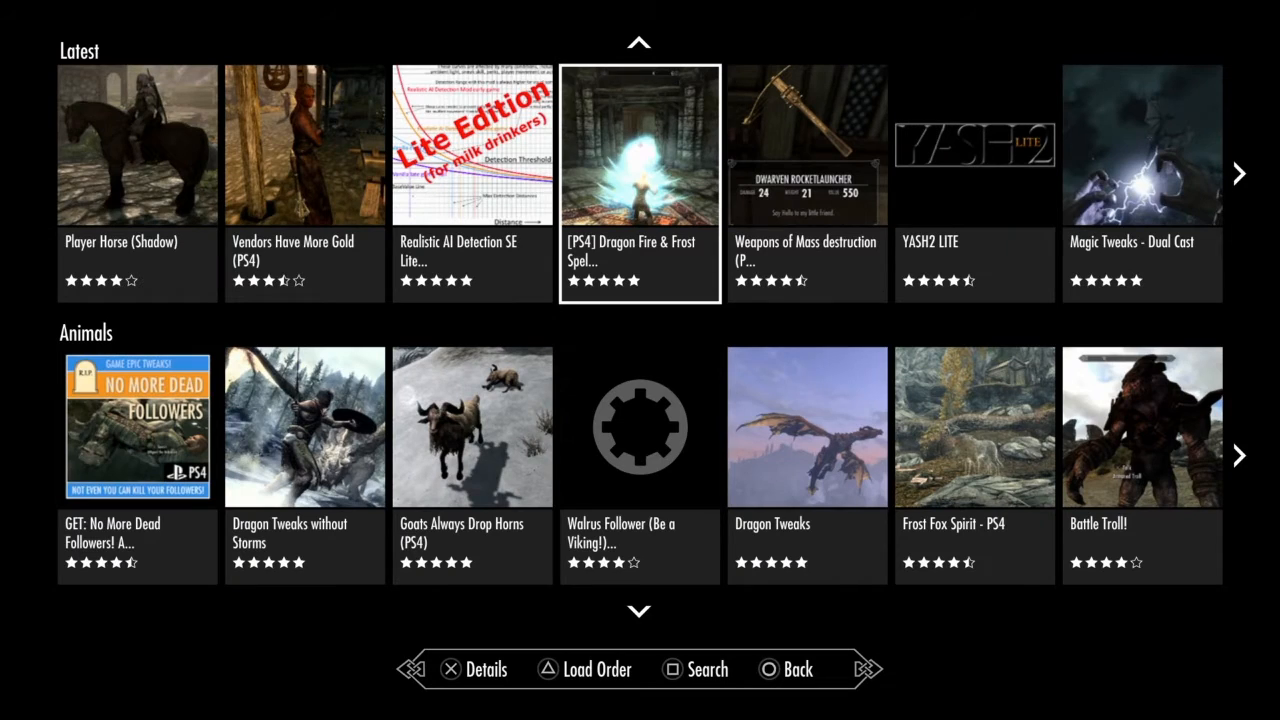
pyautogui.click(638, 145)
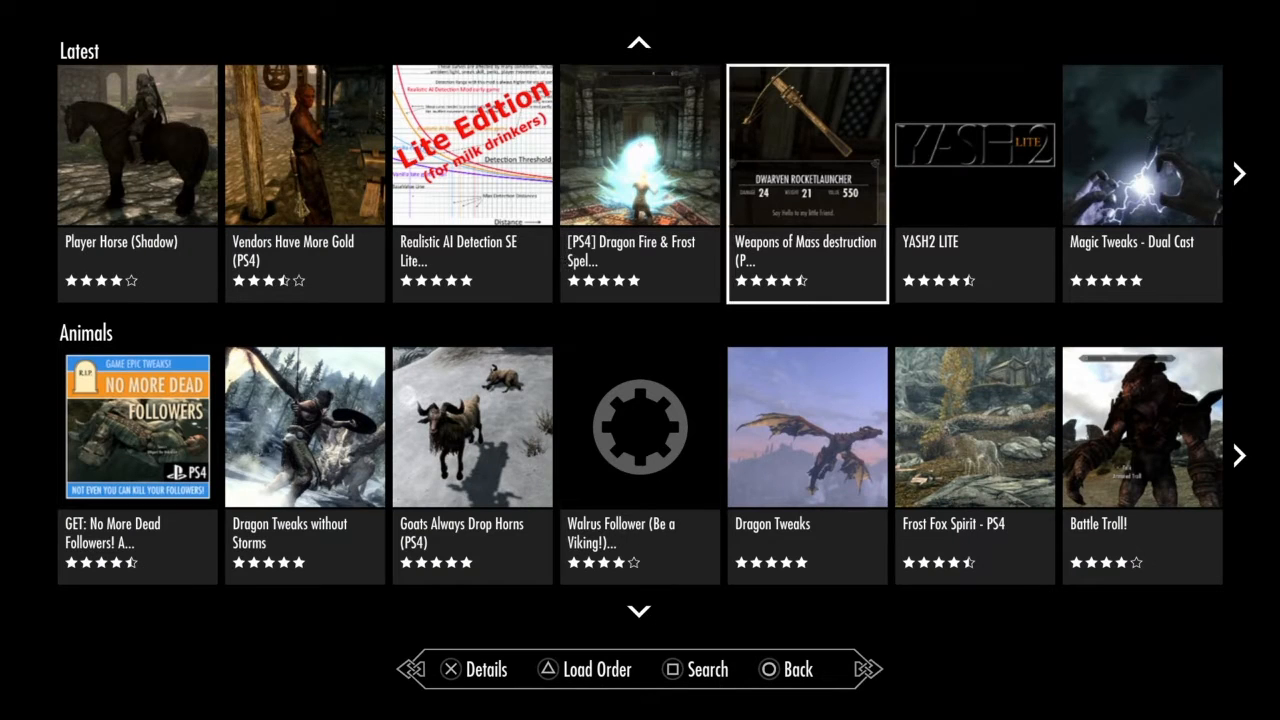
pyautogui.click(807, 145)
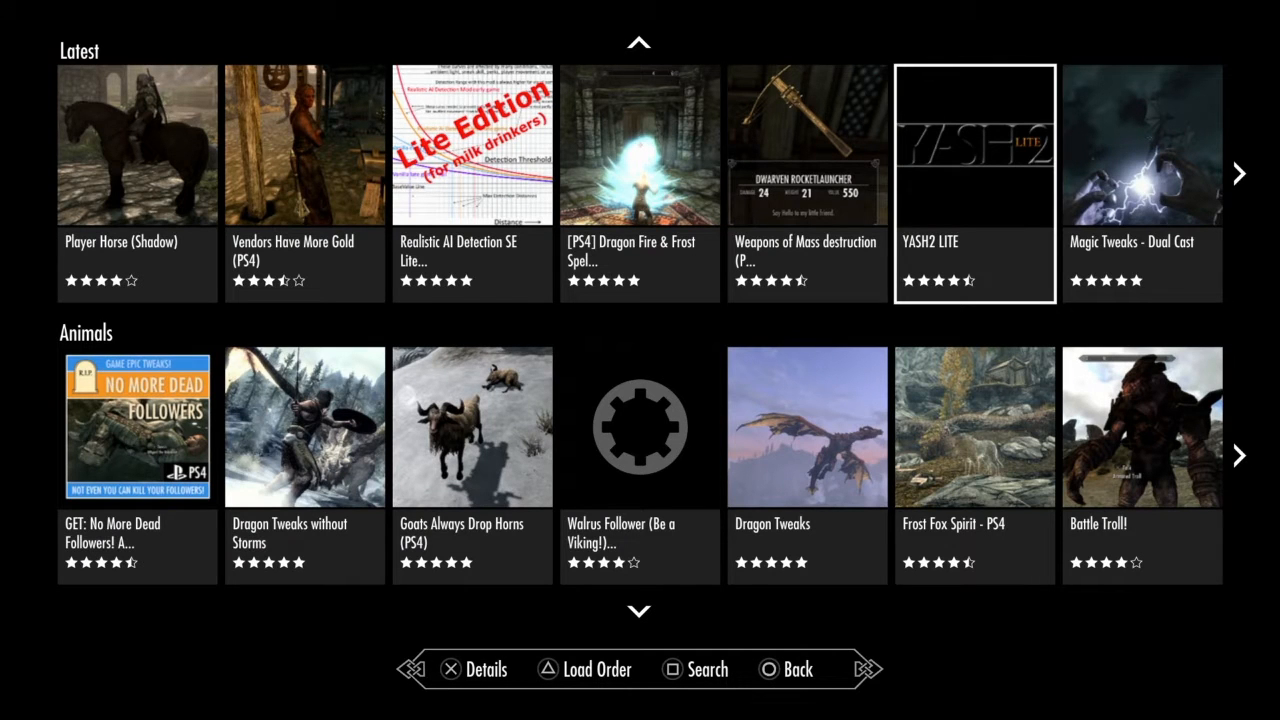
# - Move along Latest past Magic Tweaks - Dual Cast, Dragon Fire Spell PS4 and Skyrim Is Windy to Training Daggers
pyautogui.hscroll(3)
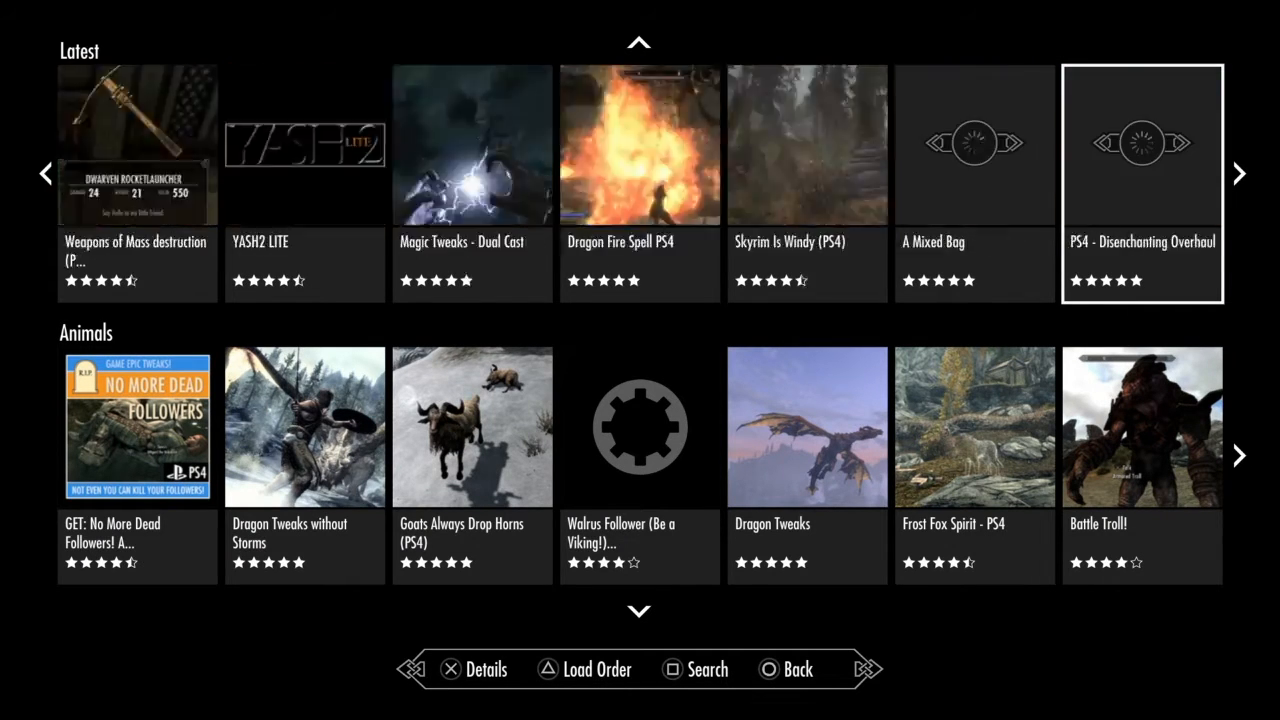
pyautogui.click(305, 145)
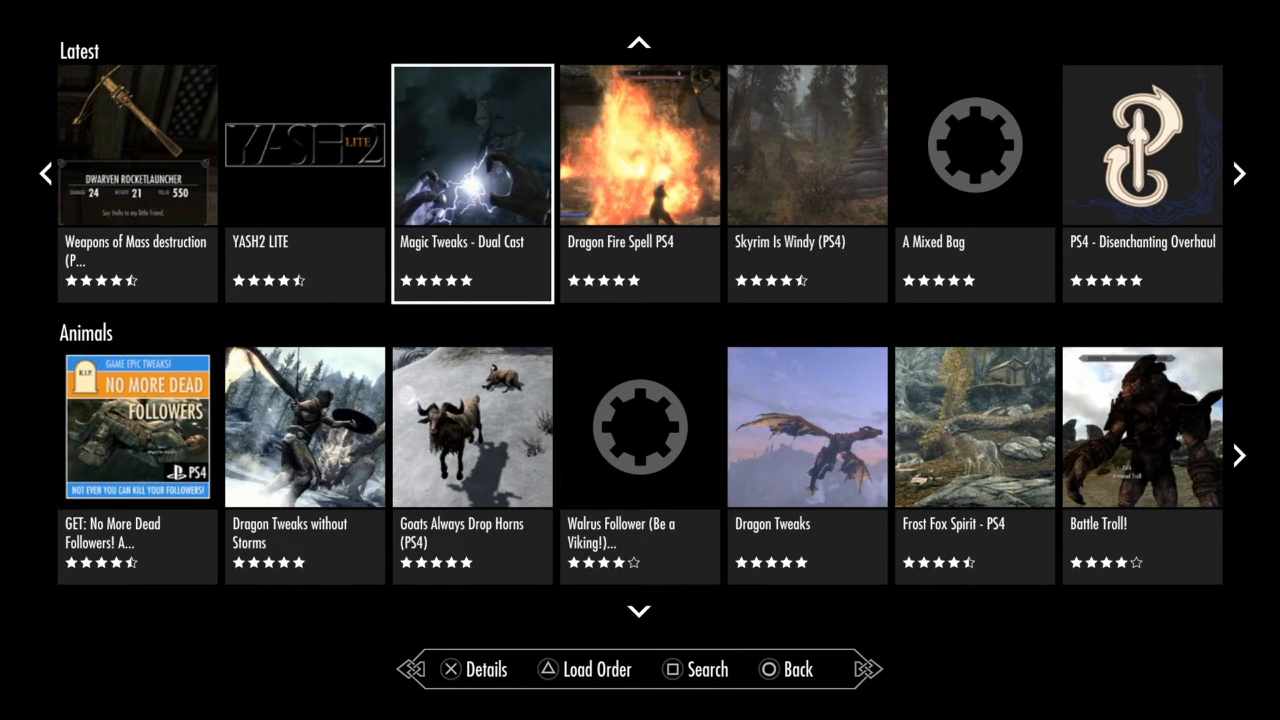
pyautogui.click(471, 145)
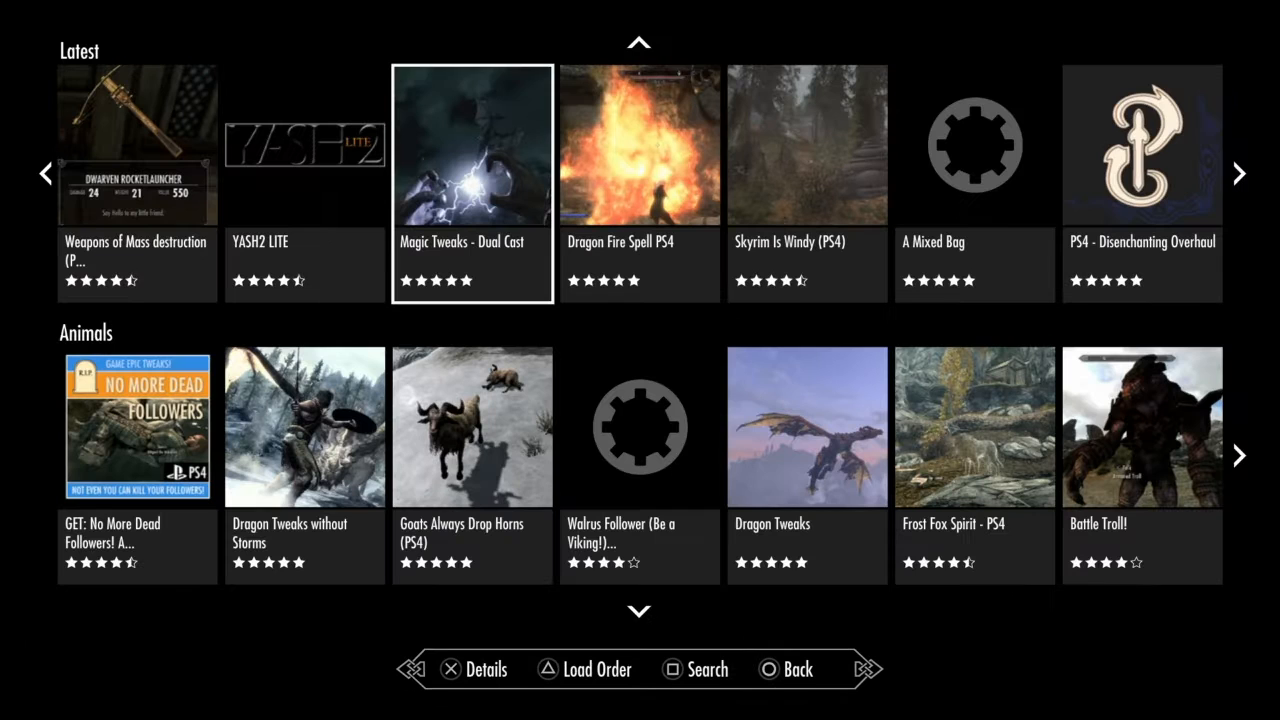
pyautogui.press('Right')
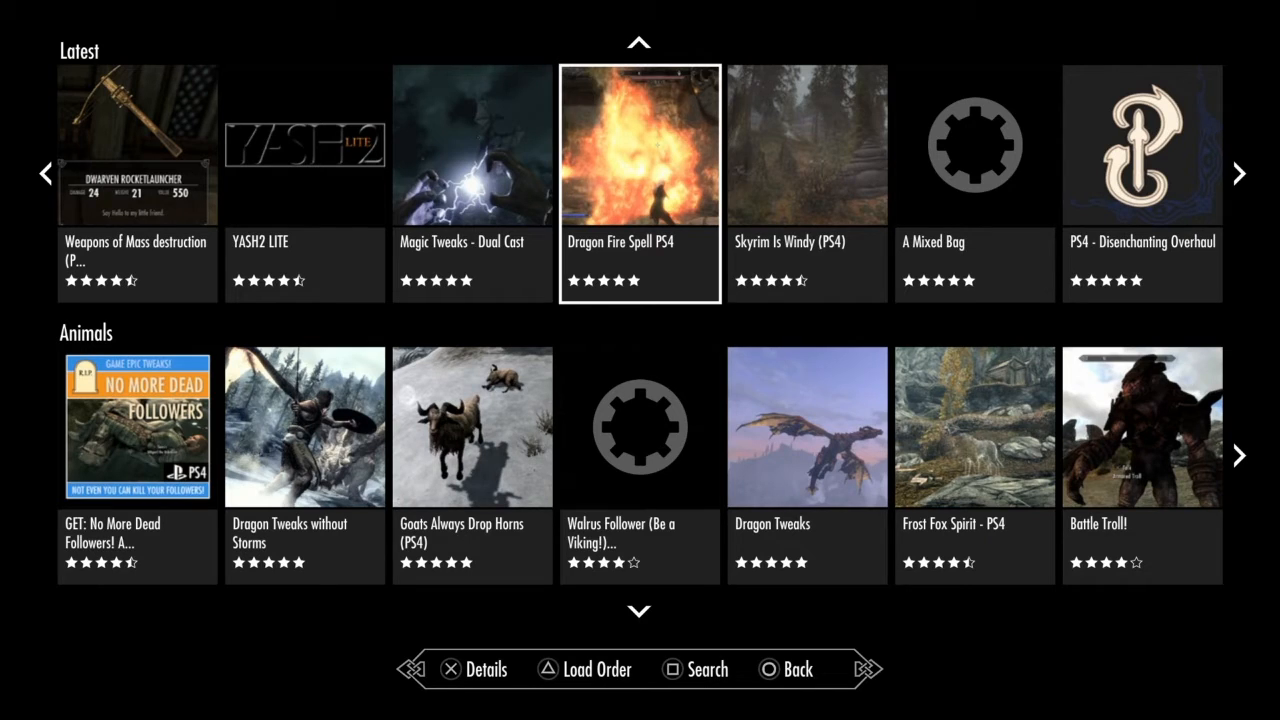
pyautogui.click(807, 146)
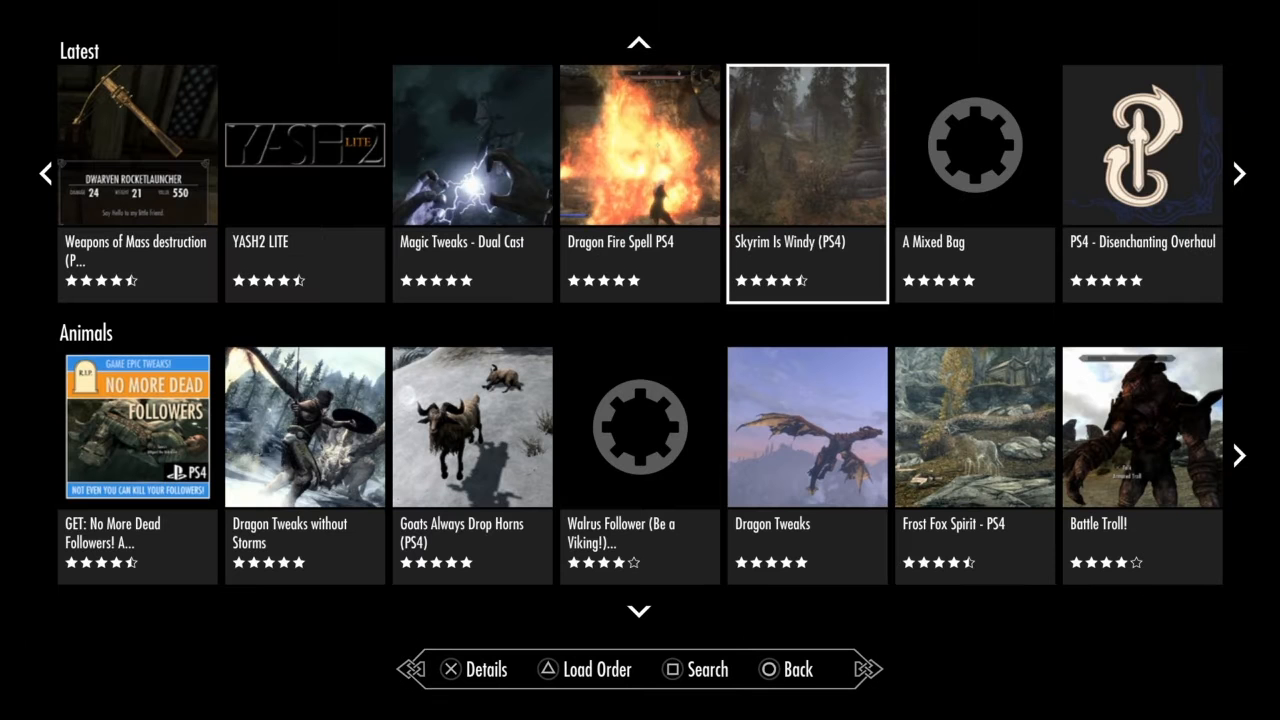
pyautogui.click(975, 145)
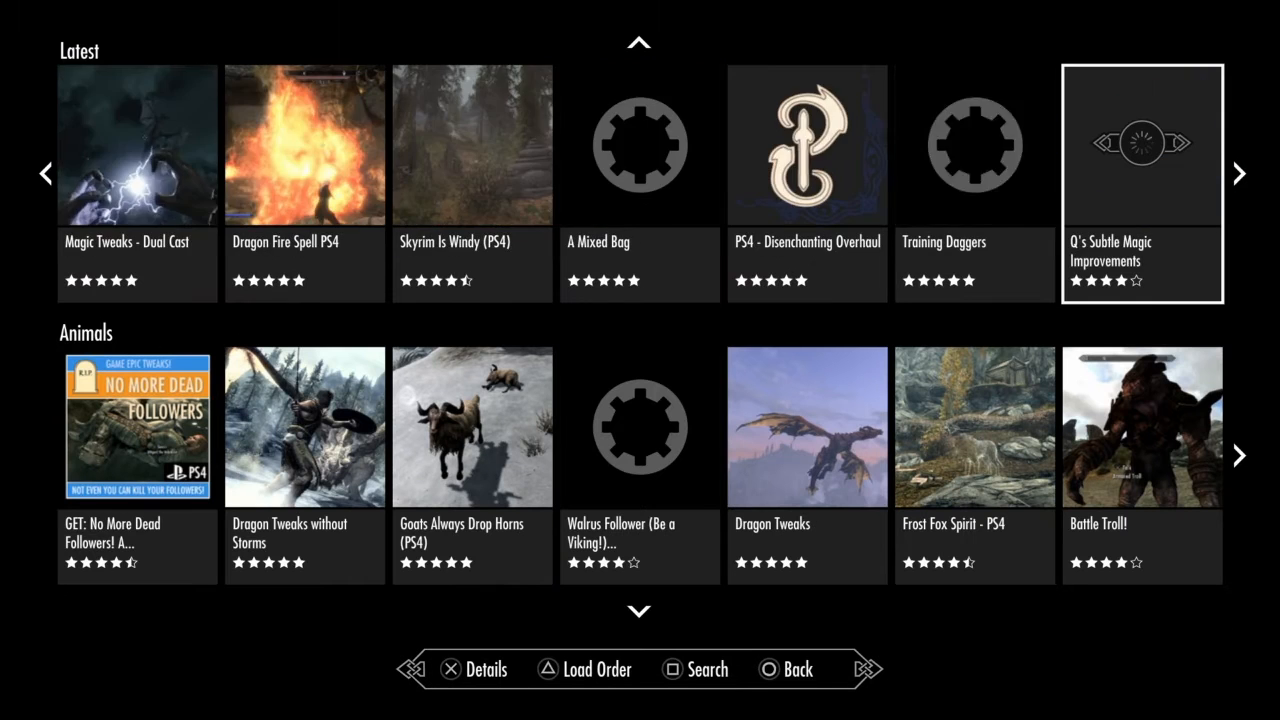
pyautogui.hscroll(3)
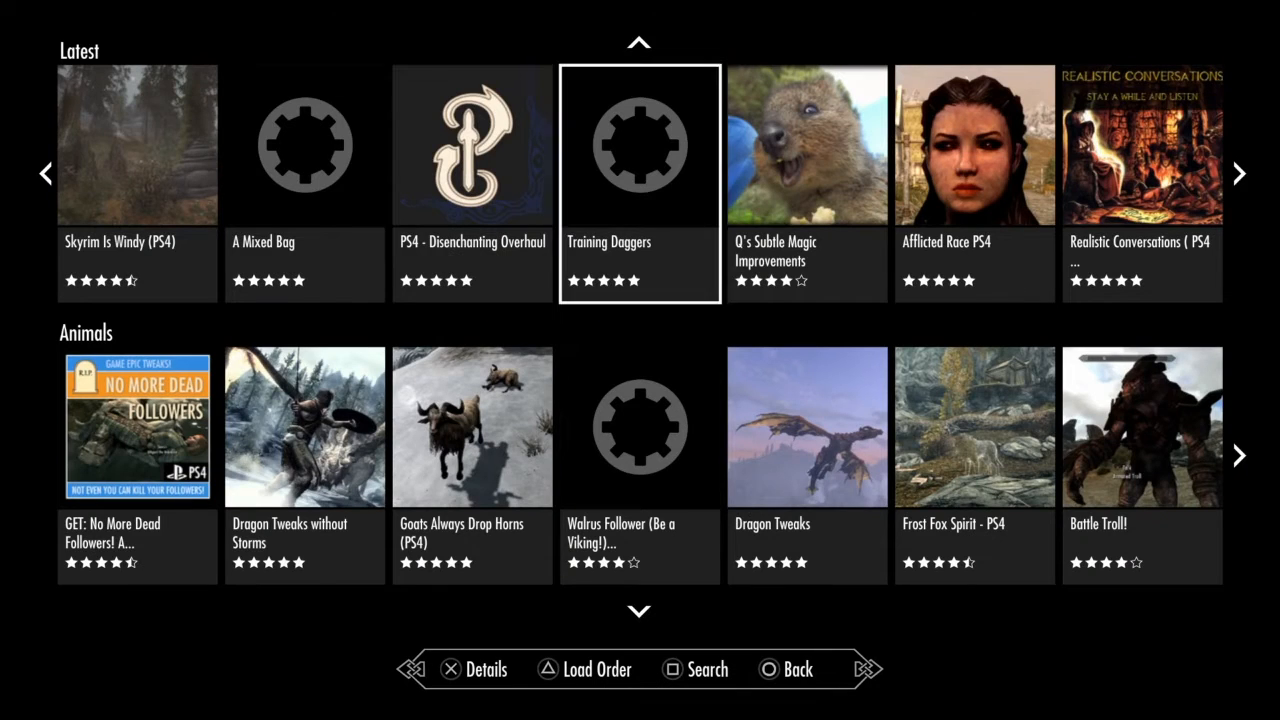
# - Advance past Realistic Conversations, New Followers and Call Armies Chest to [PS4] Tavern Room Doors
pyautogui.click(639, 145)
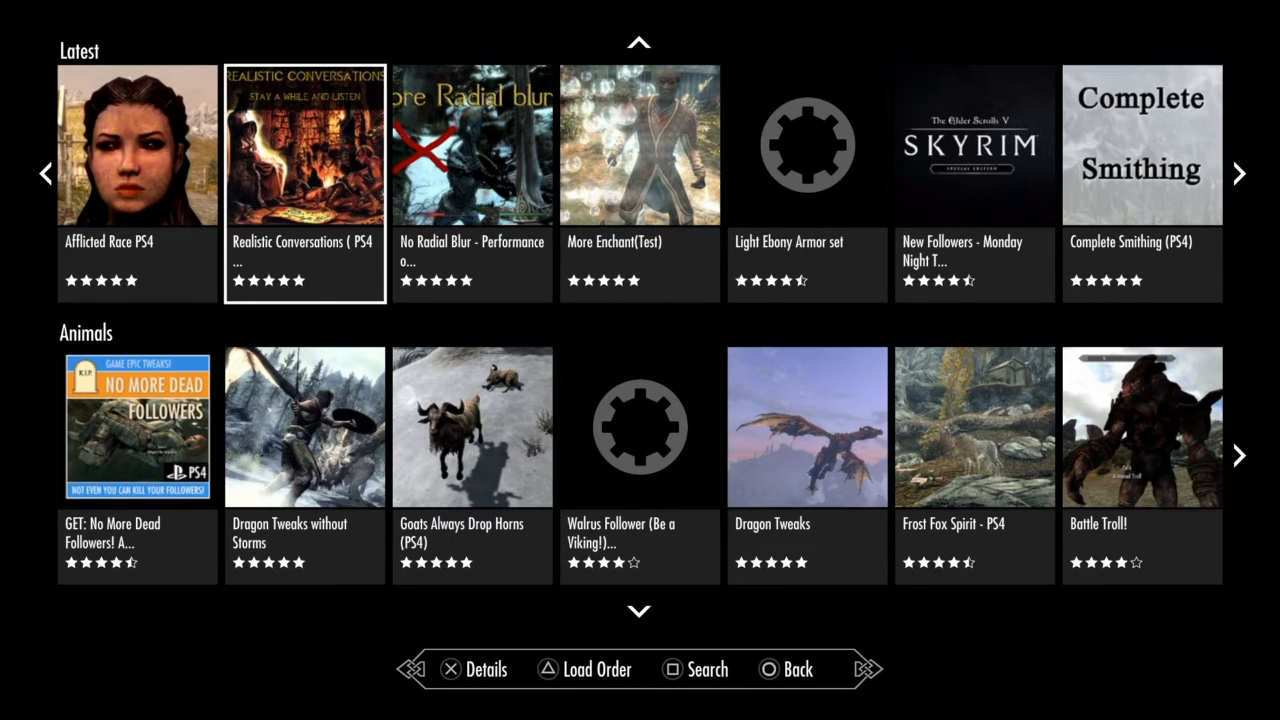
pyautogui.click(304, 145)
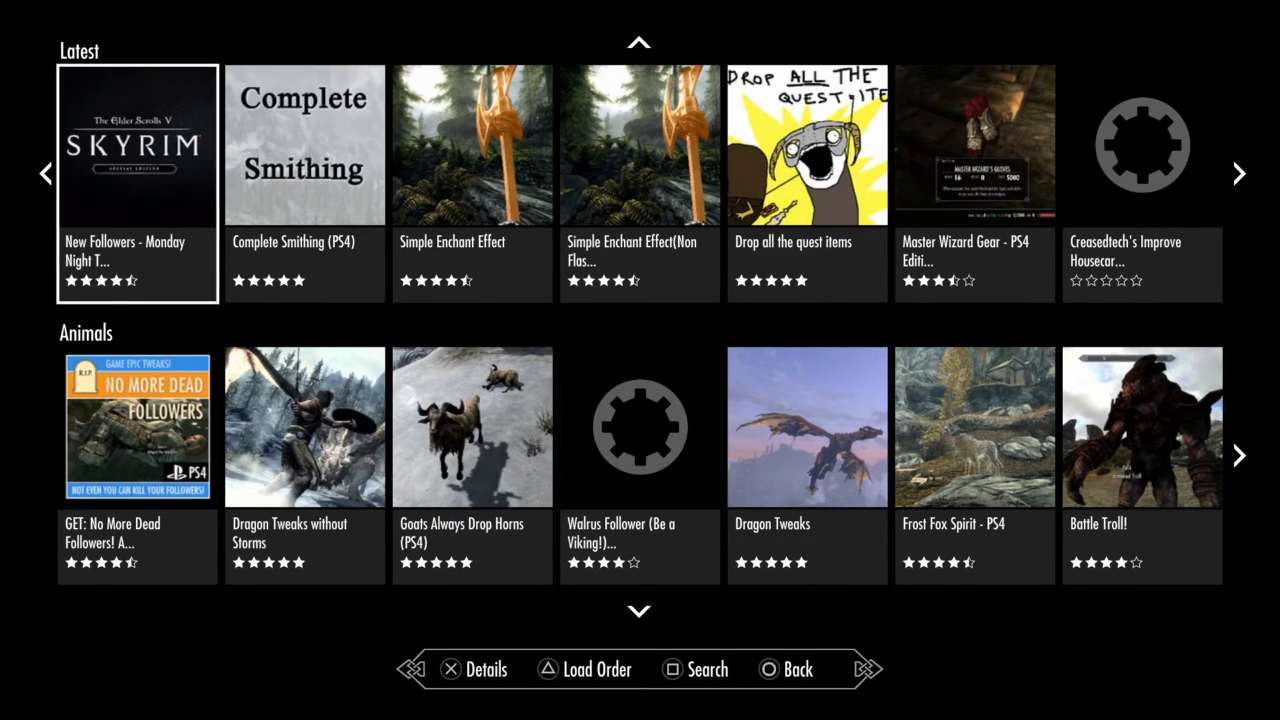
pyautogui.click(472, 145)
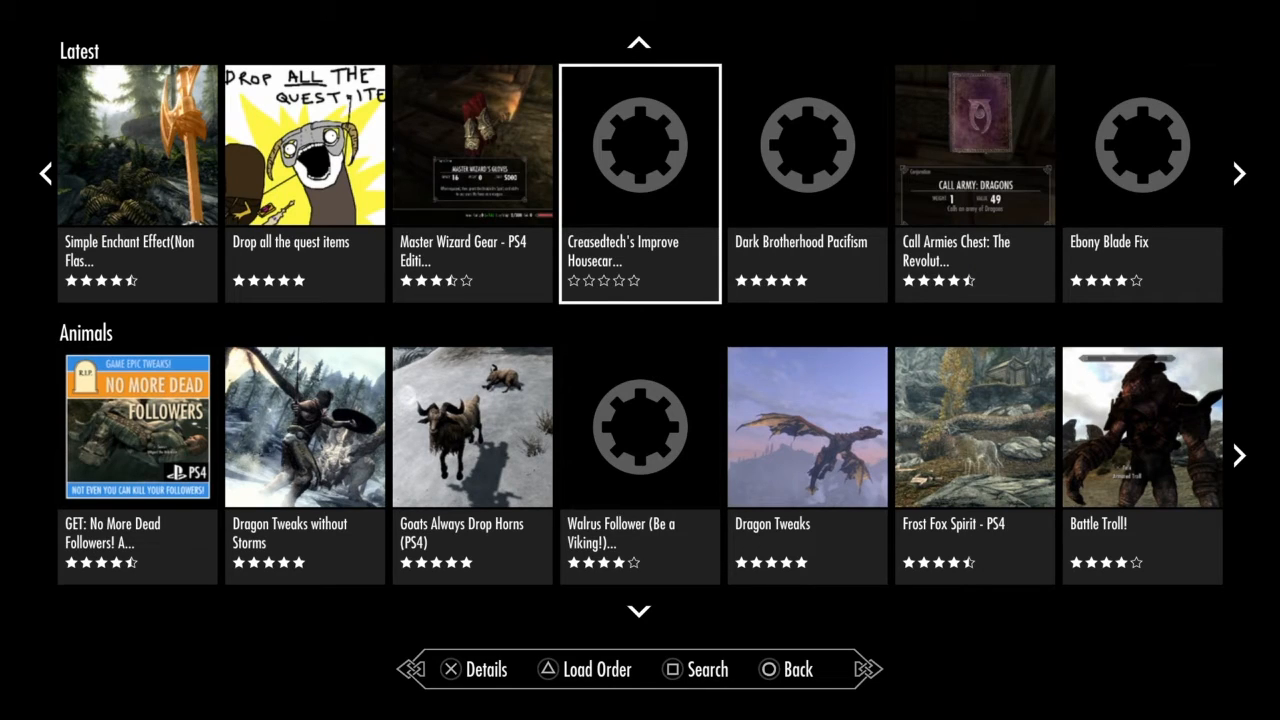
pyautogui.click(468, 145)
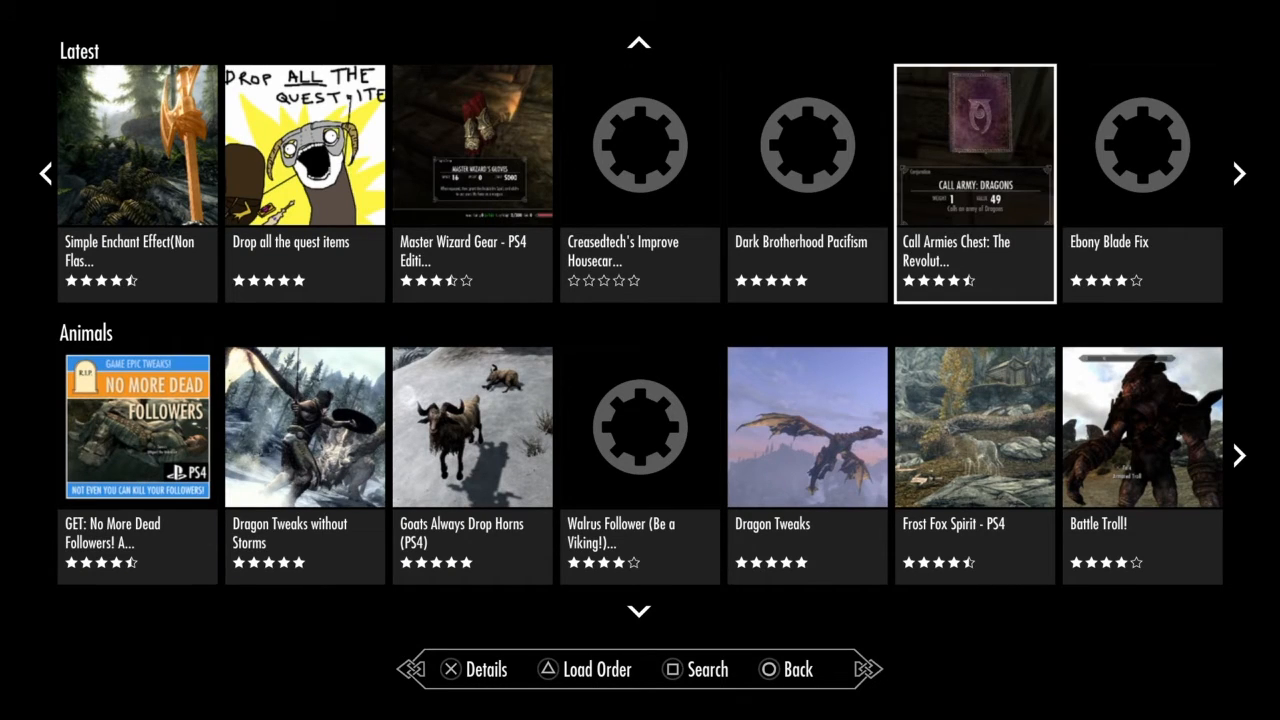
pyautogui.press('right')
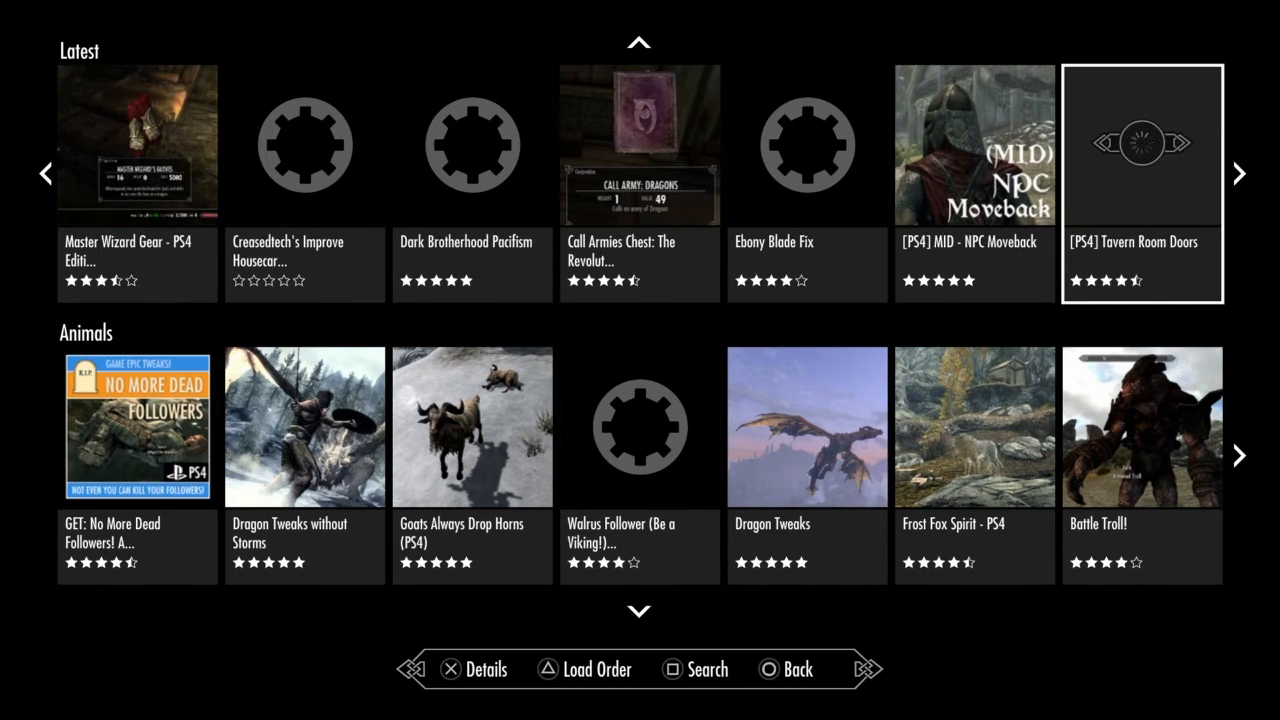
# - Continue past Silver Sword Crafting and Necromancy Spells to Human Skin Tones for High Elves
pyautogui.hscroll(3)
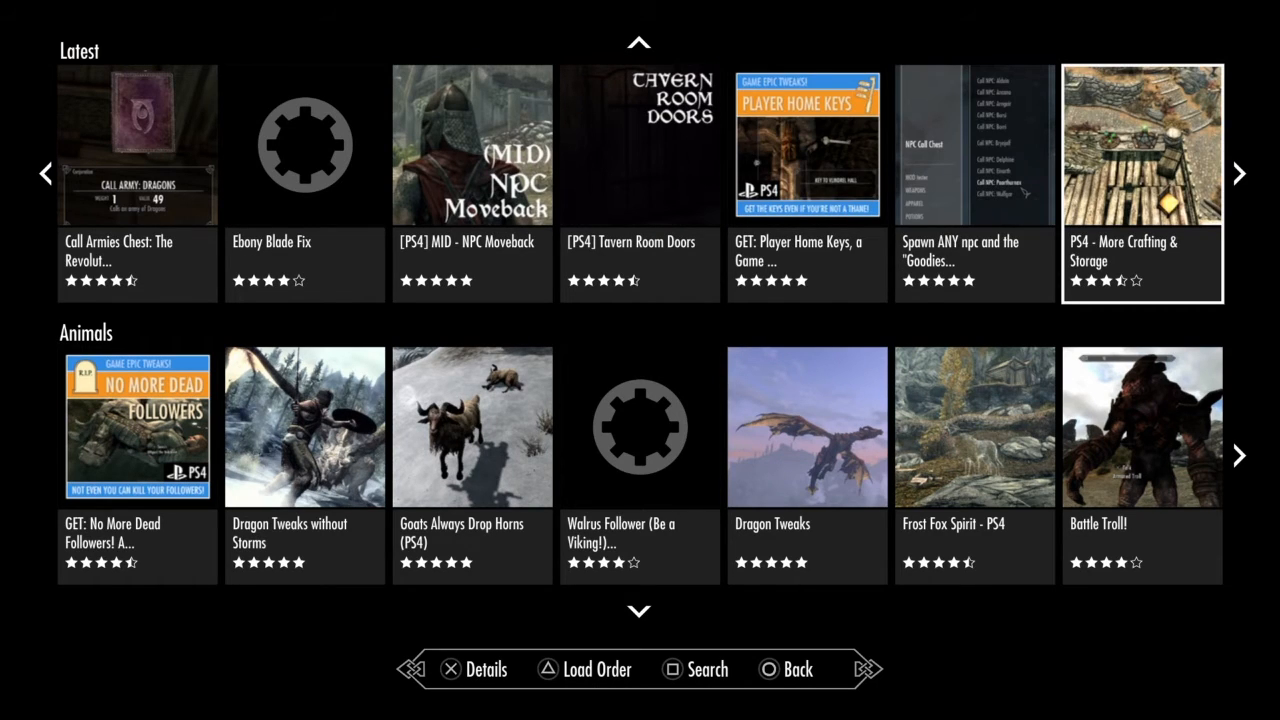
pyautogui.hscroll(3)
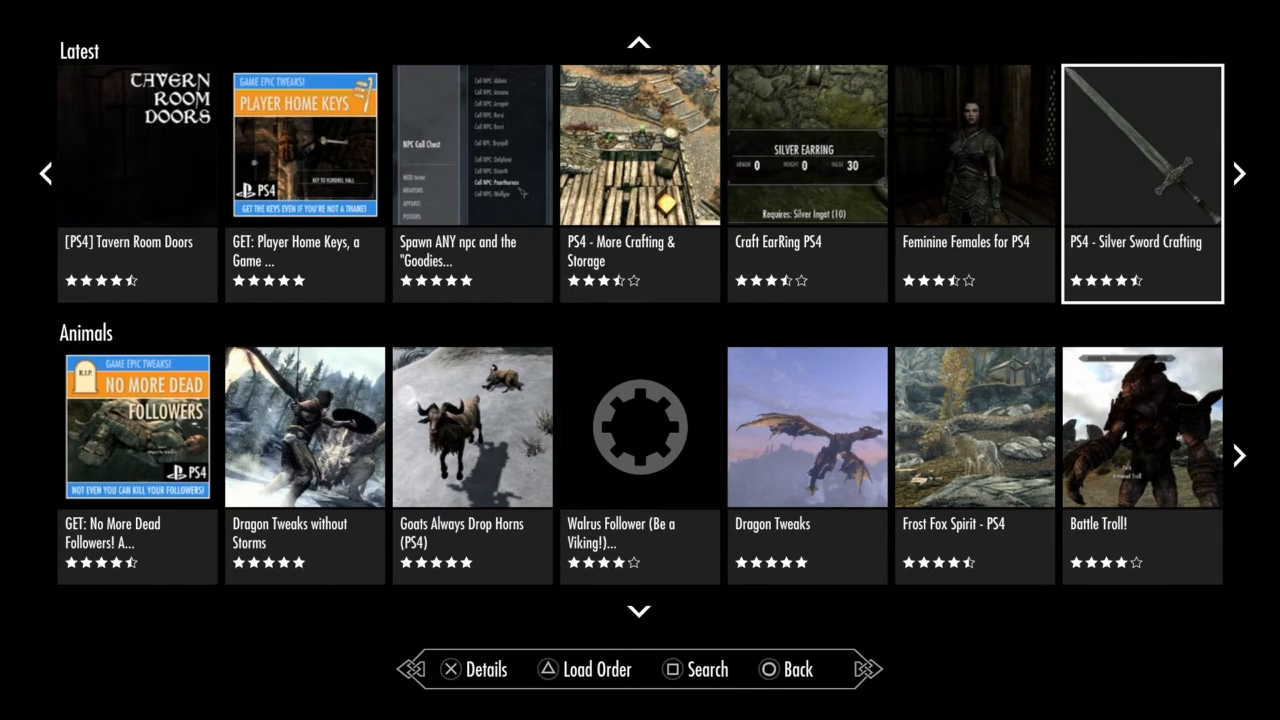
pyautogui.click(639, 145)
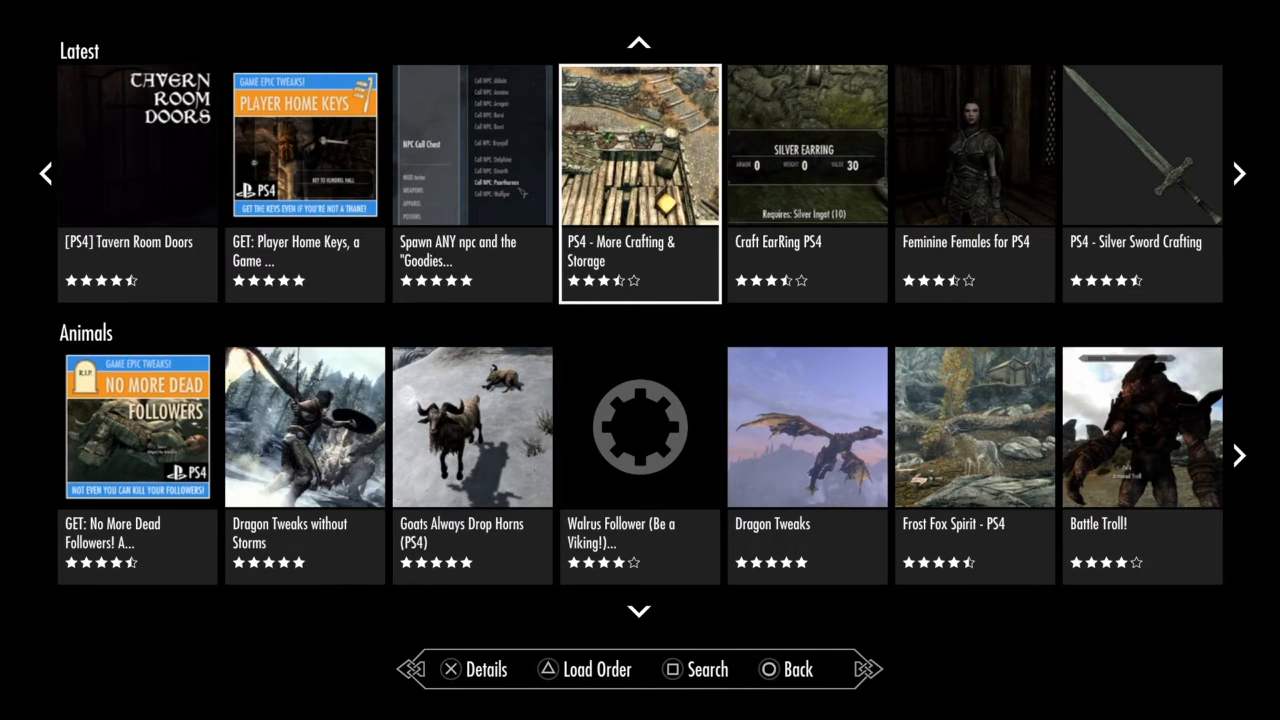
pyautogui.press('right')
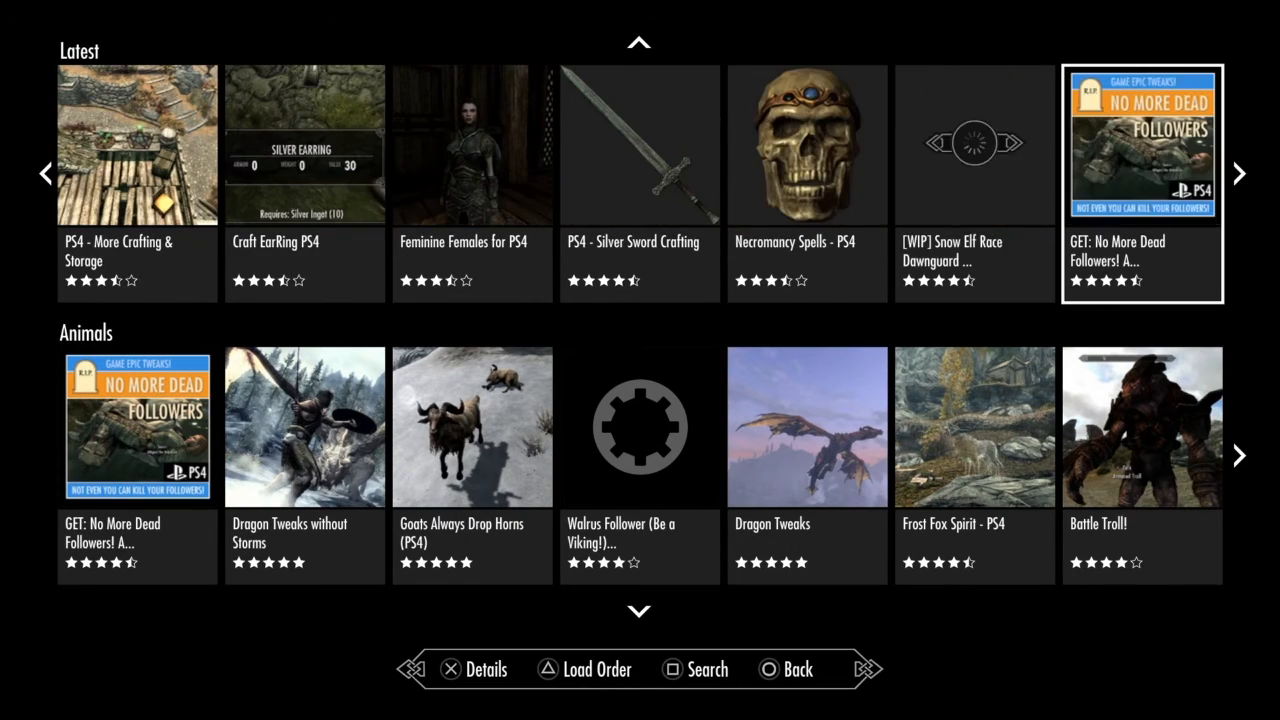
pyautogui.click(472, 160)
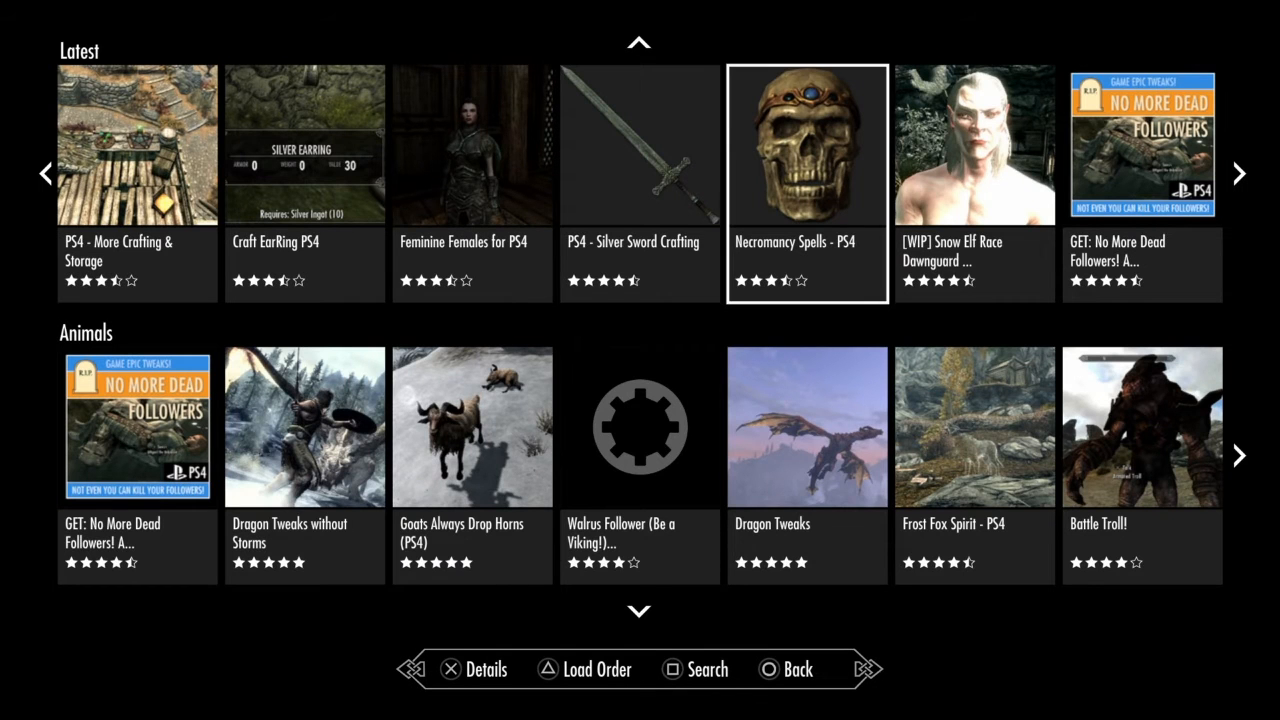
pyautogui.click(807, 145)
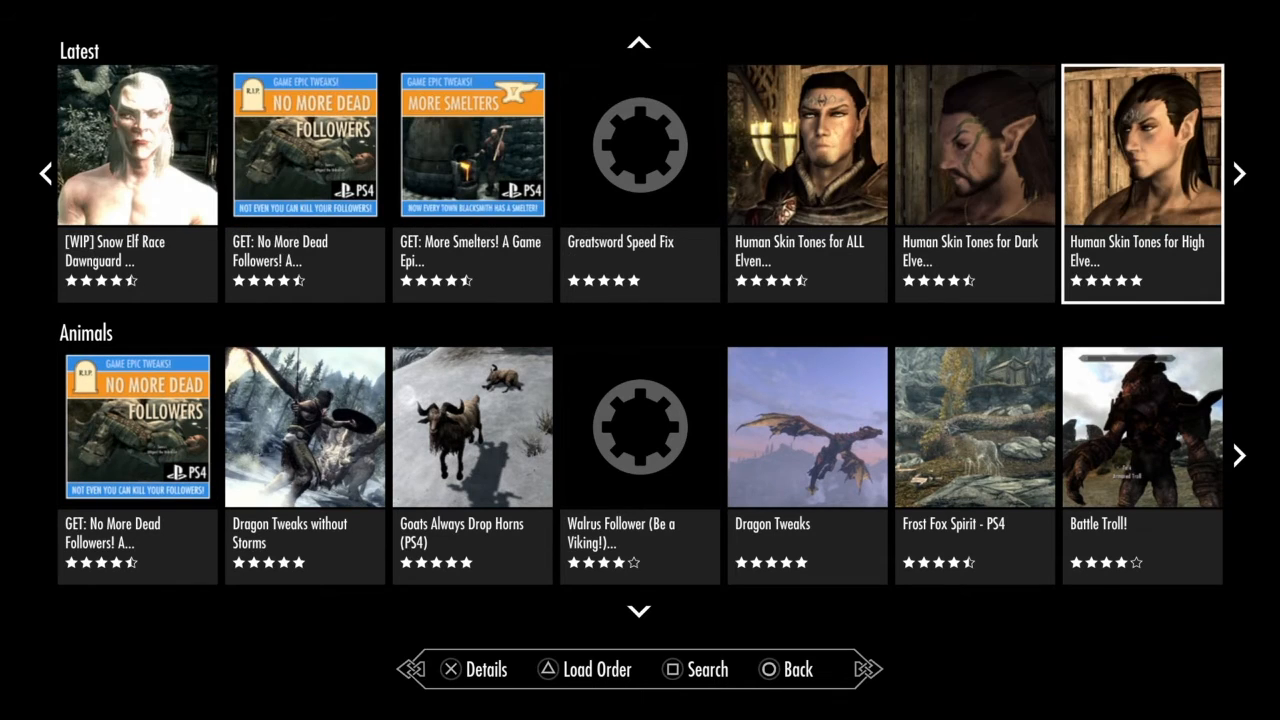
# - Advance the Latest row past Rebirth of the Followers toward The Valley of Peace
pyautogui.hscroll(3)
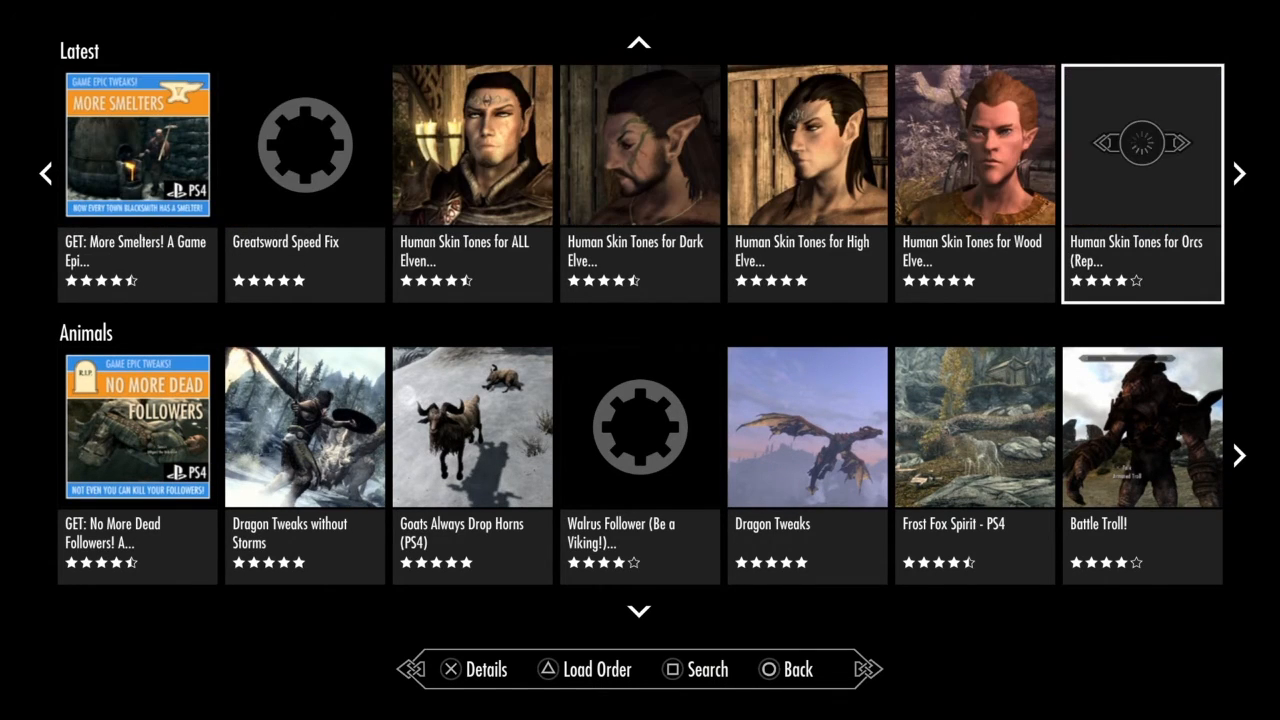
pyautogui.hscroll(3)
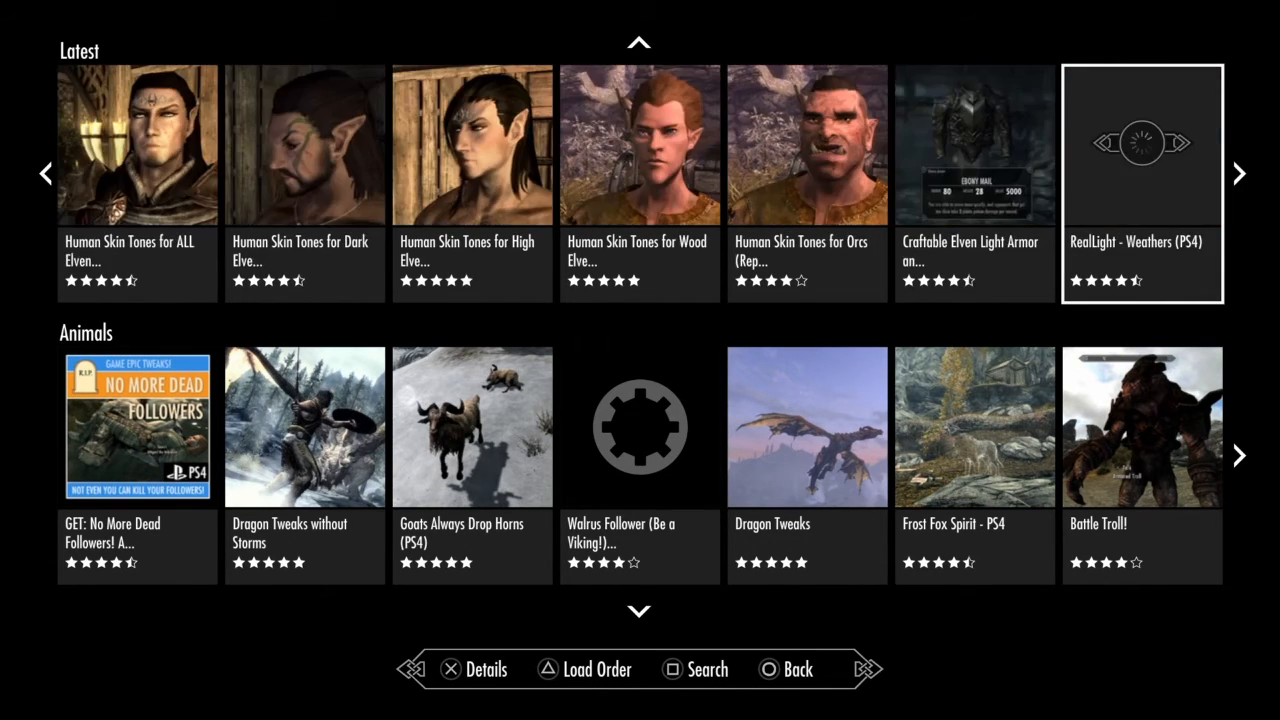
pyautogui.hscroll(3)
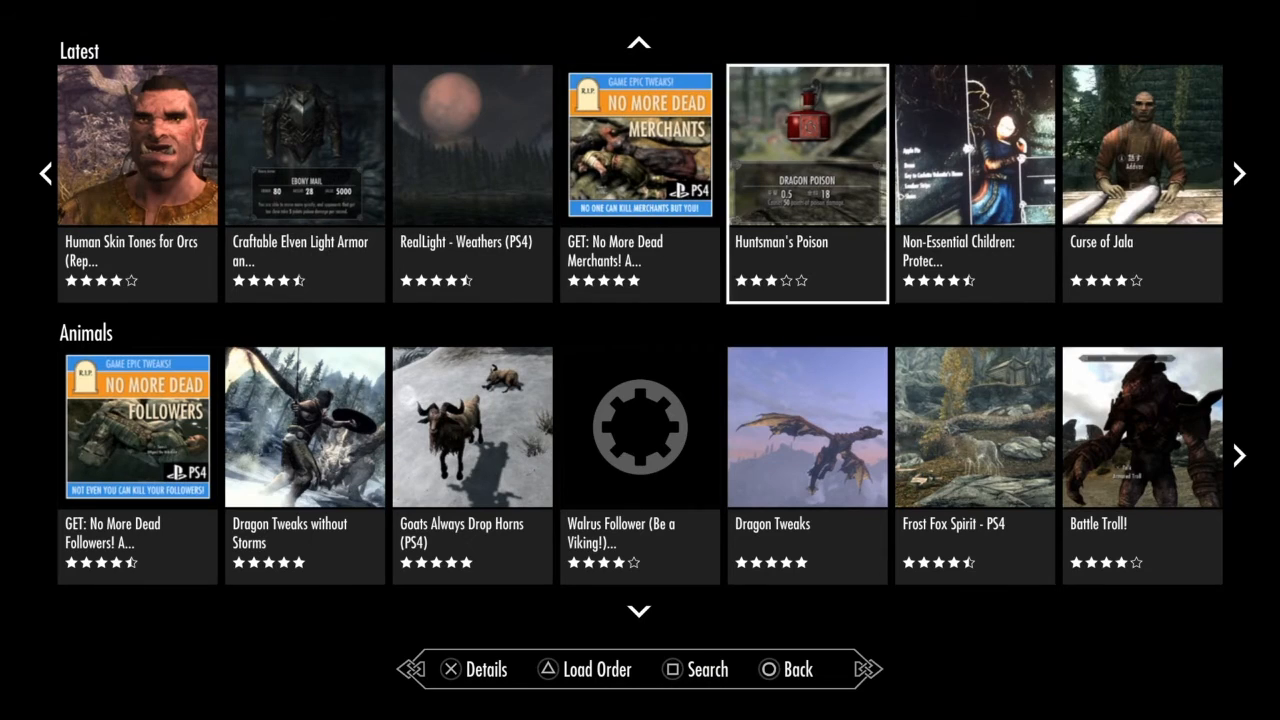
pyautogui.click(806, 145)
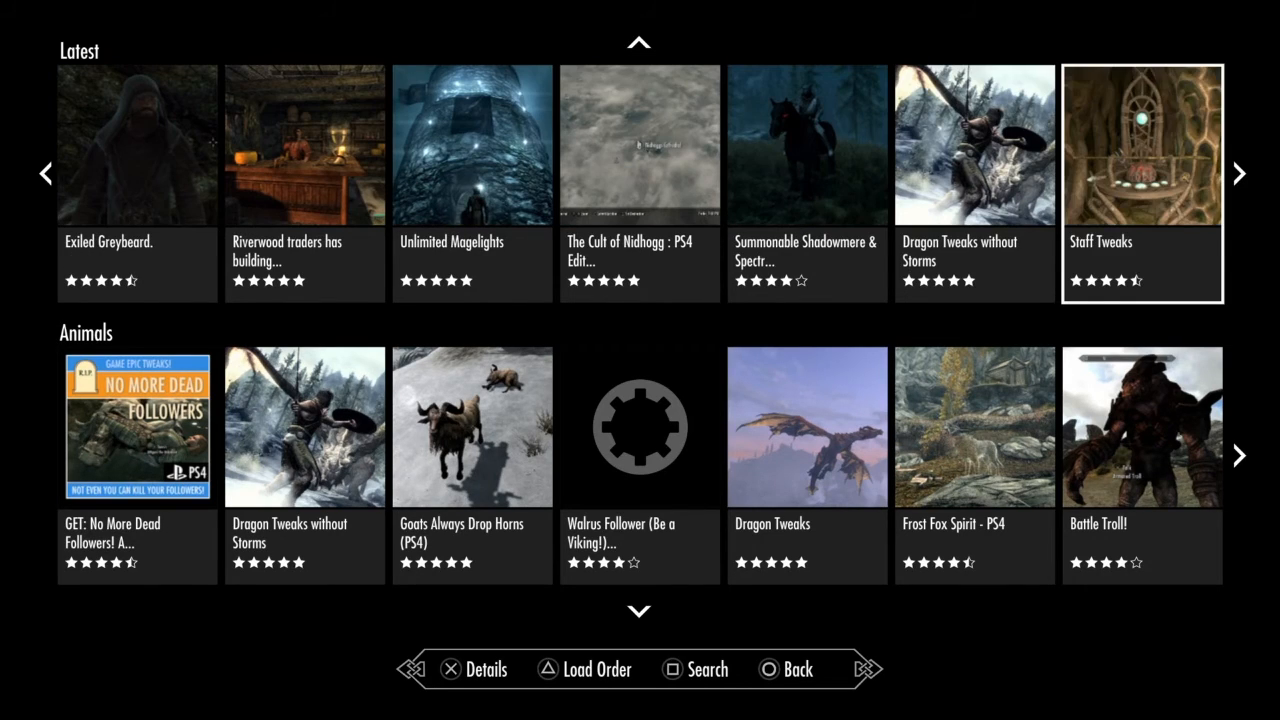
pyautogui.click(472, 145)
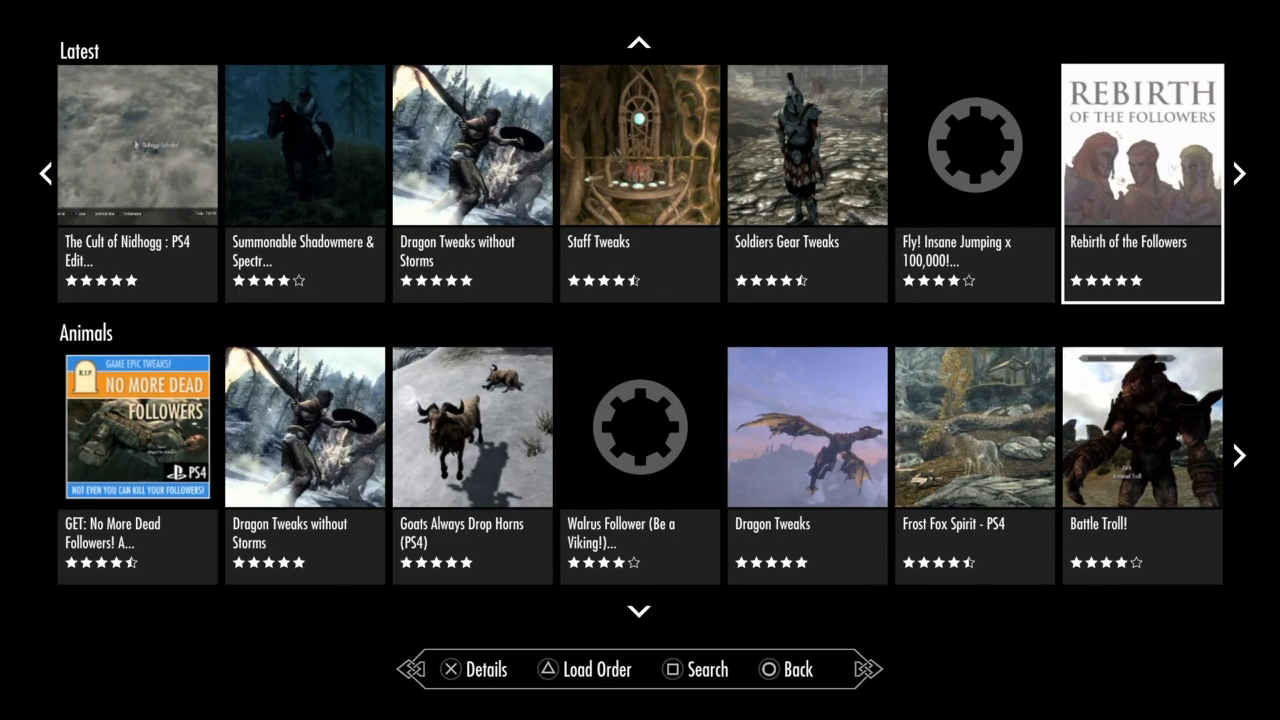
pyautogui.hscroll(3)
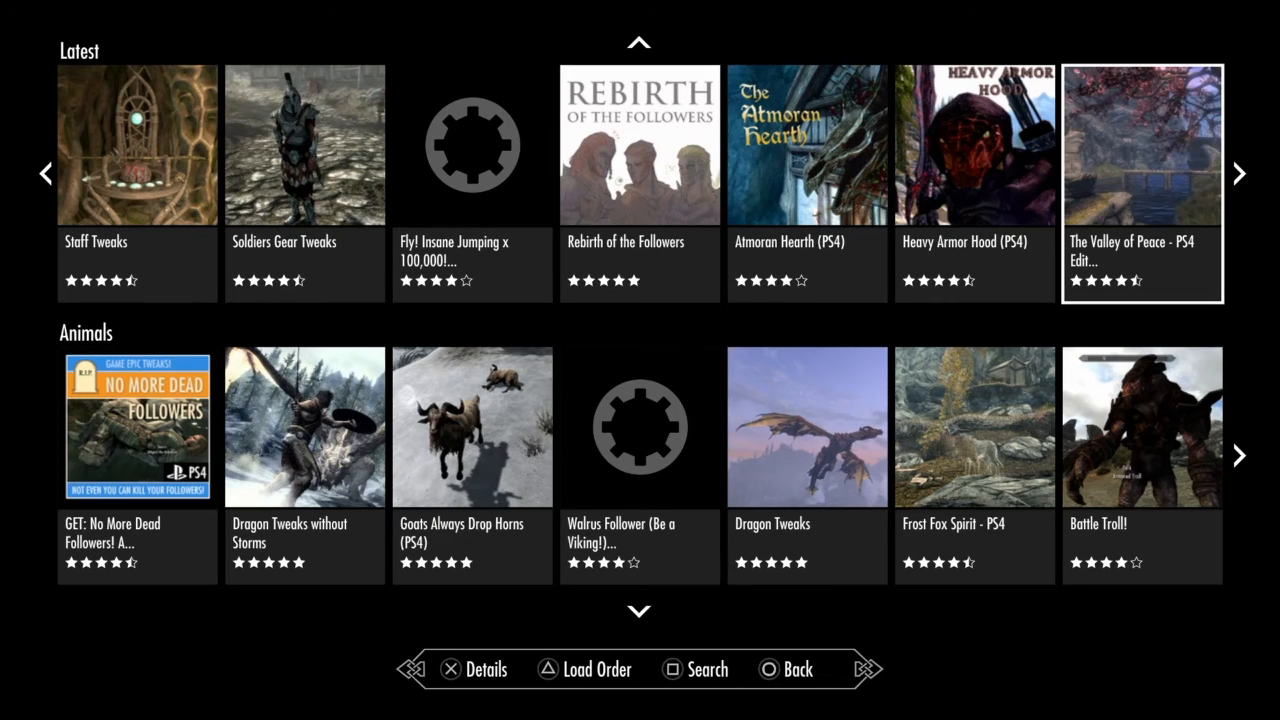
# - View The Valley of Peace's details page, then return to the Latest row at Housecarl Hold Specific Gear
pyautogui.click(1142, 145)
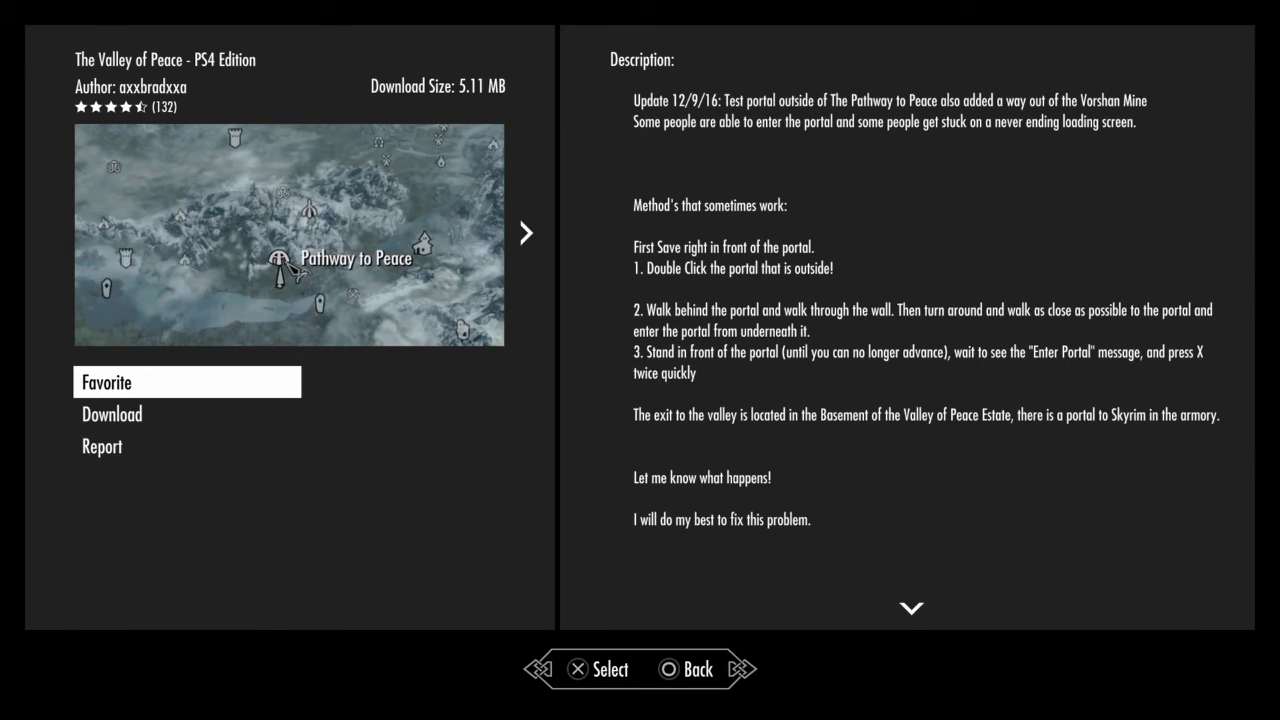
pyautogui.press('Circle')
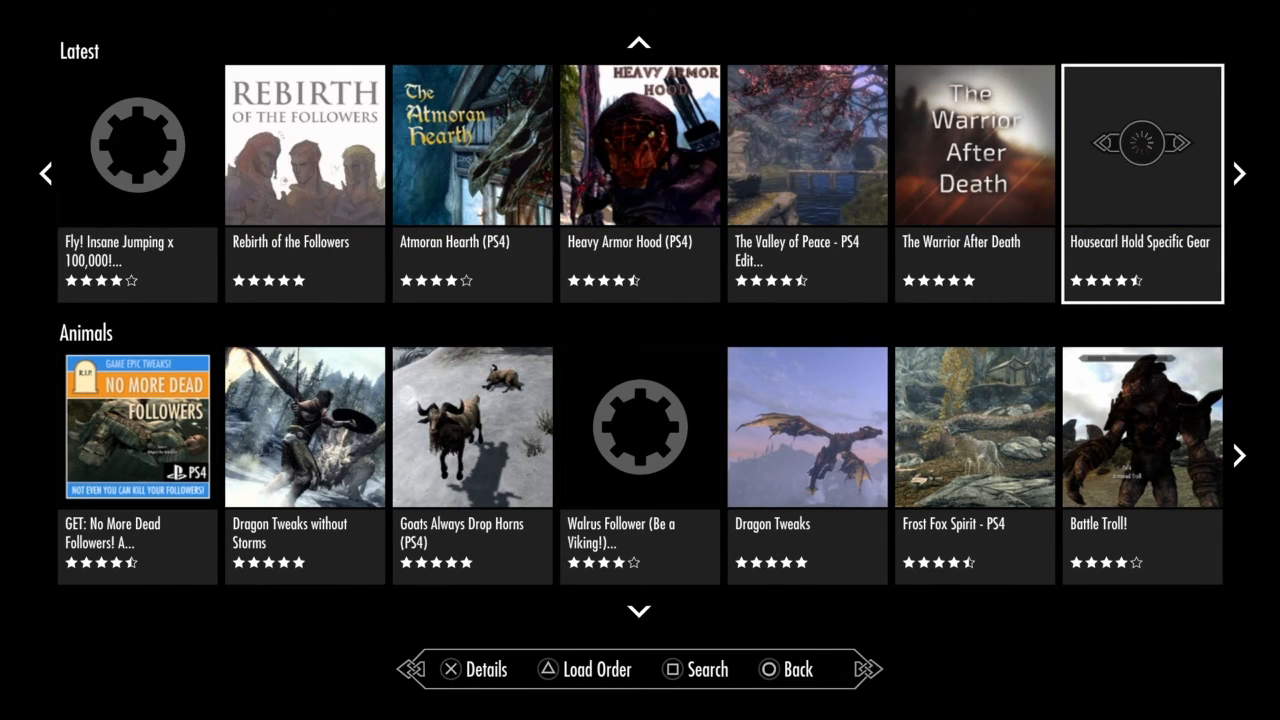
# - Move on past Half-Ogre PS4 and Armored Clothing PS4 to Bound Tools Lore Friendly
pyautogui.hscroll(3)
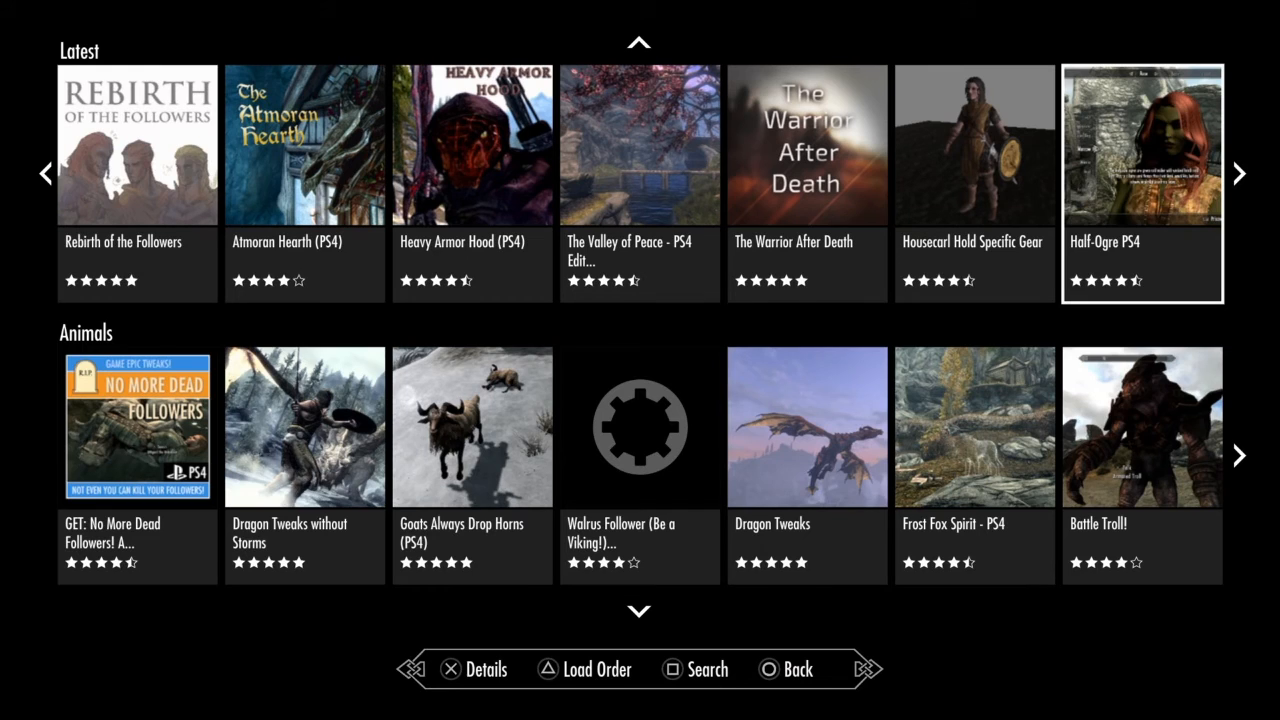
pyautogui.click(806, 145)
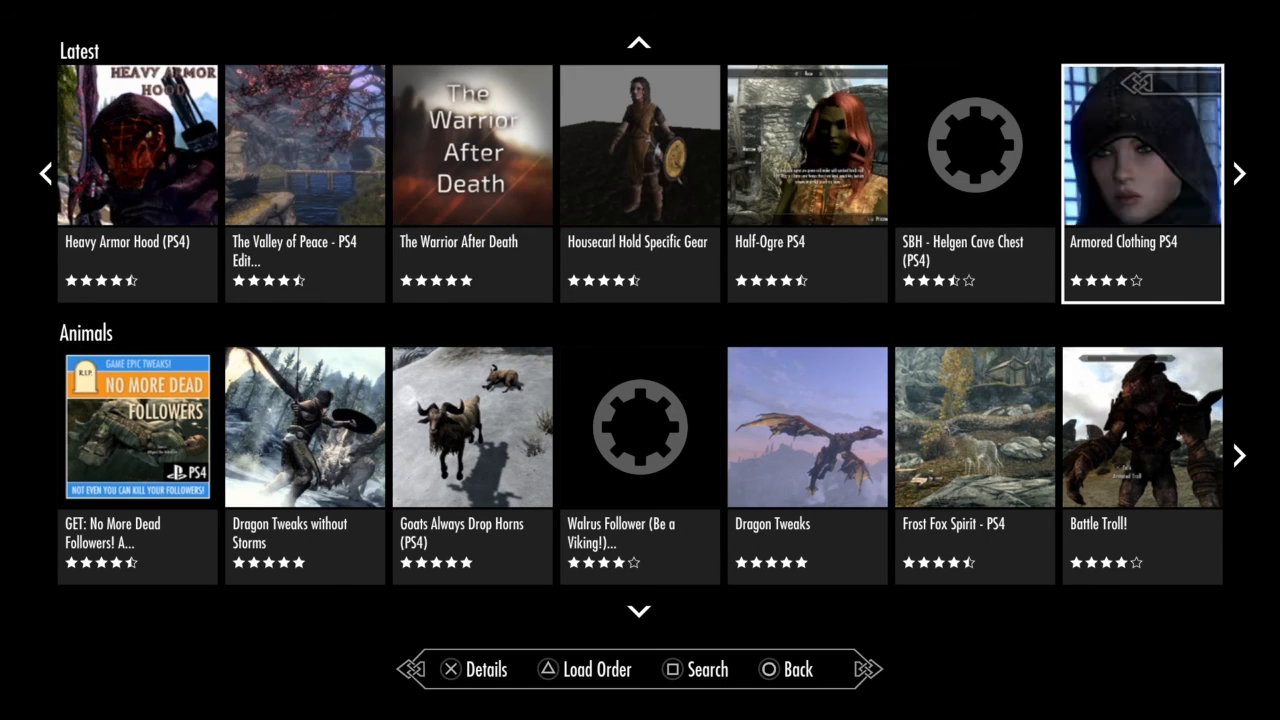
pyautogui.hscroll(3)
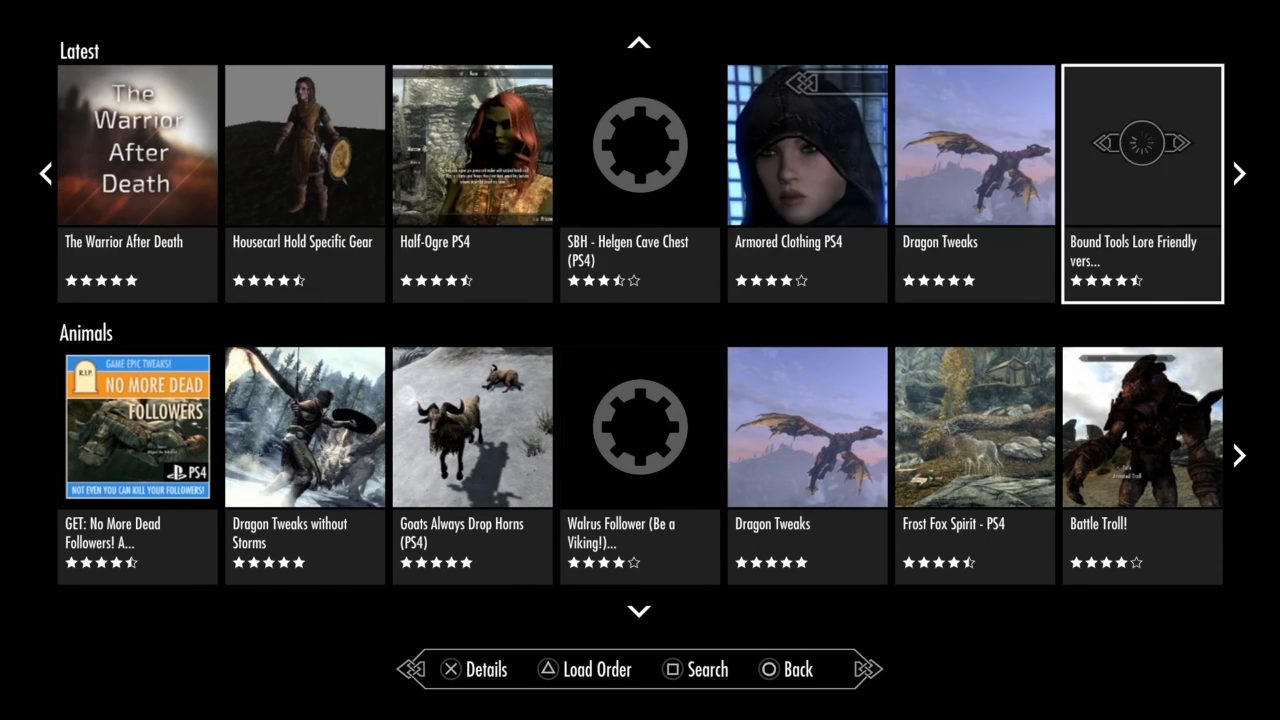